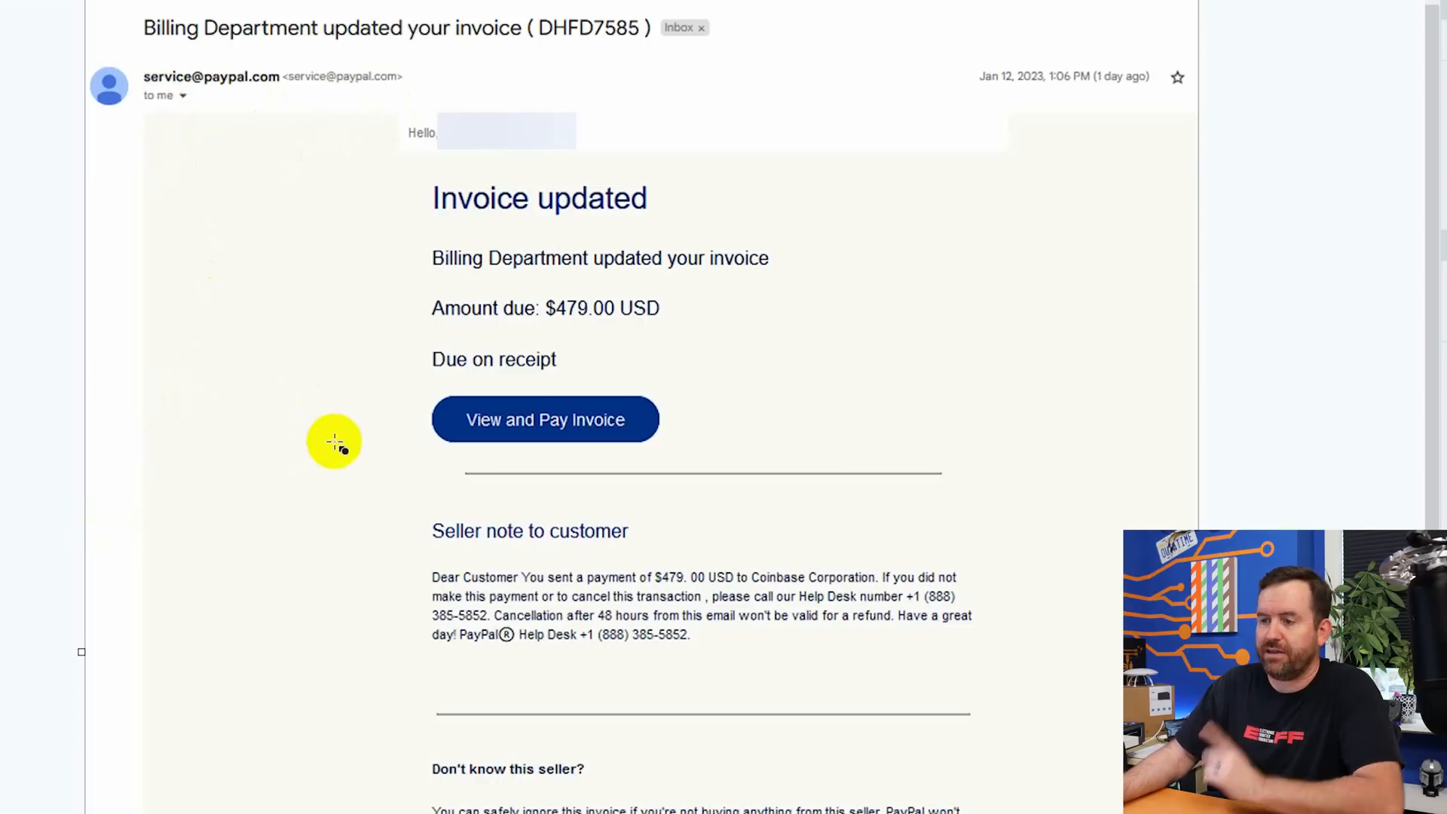
pyautogui.moveTo(528, 776)
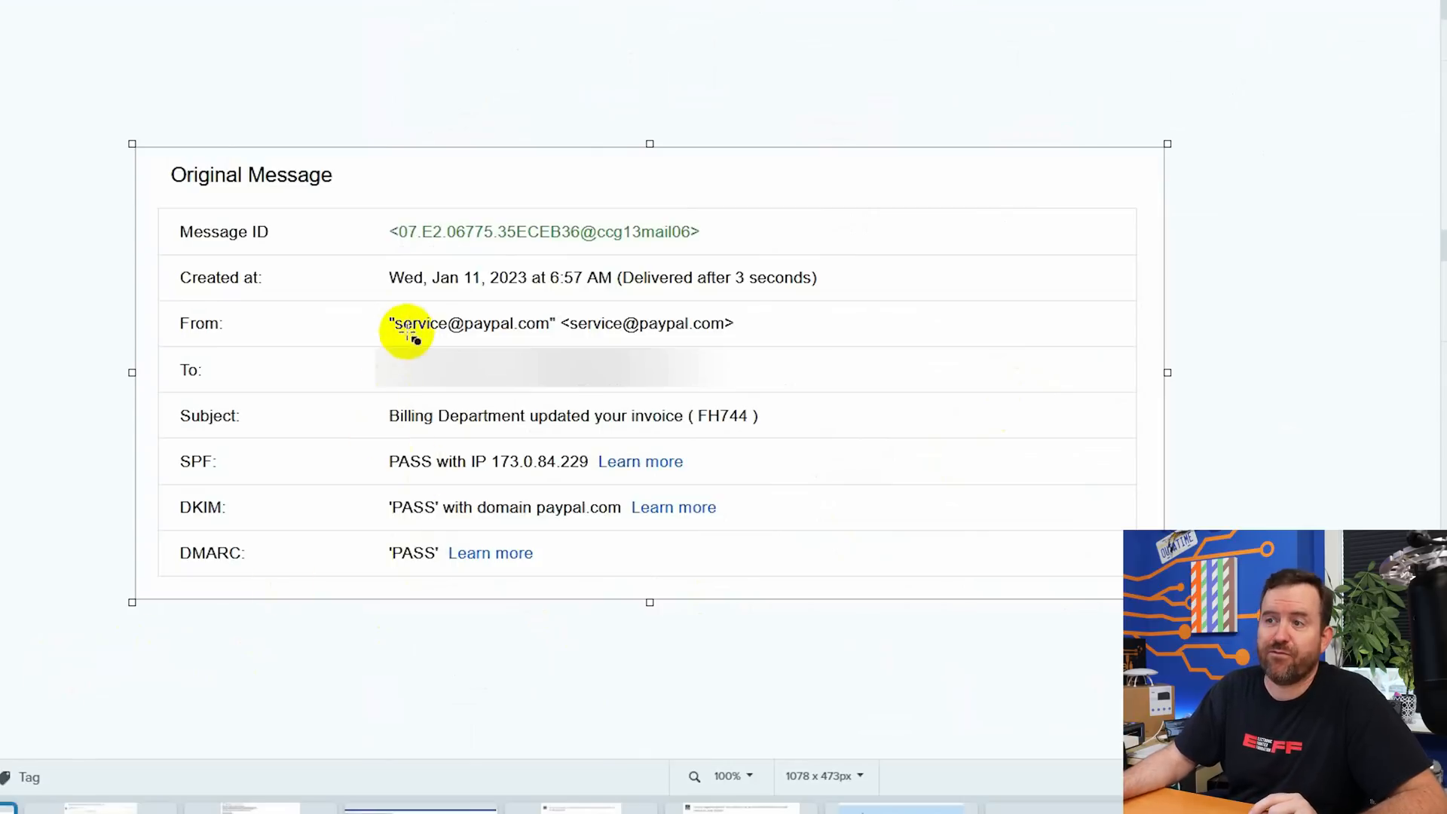
pyautogui.moveTo(305, 476)
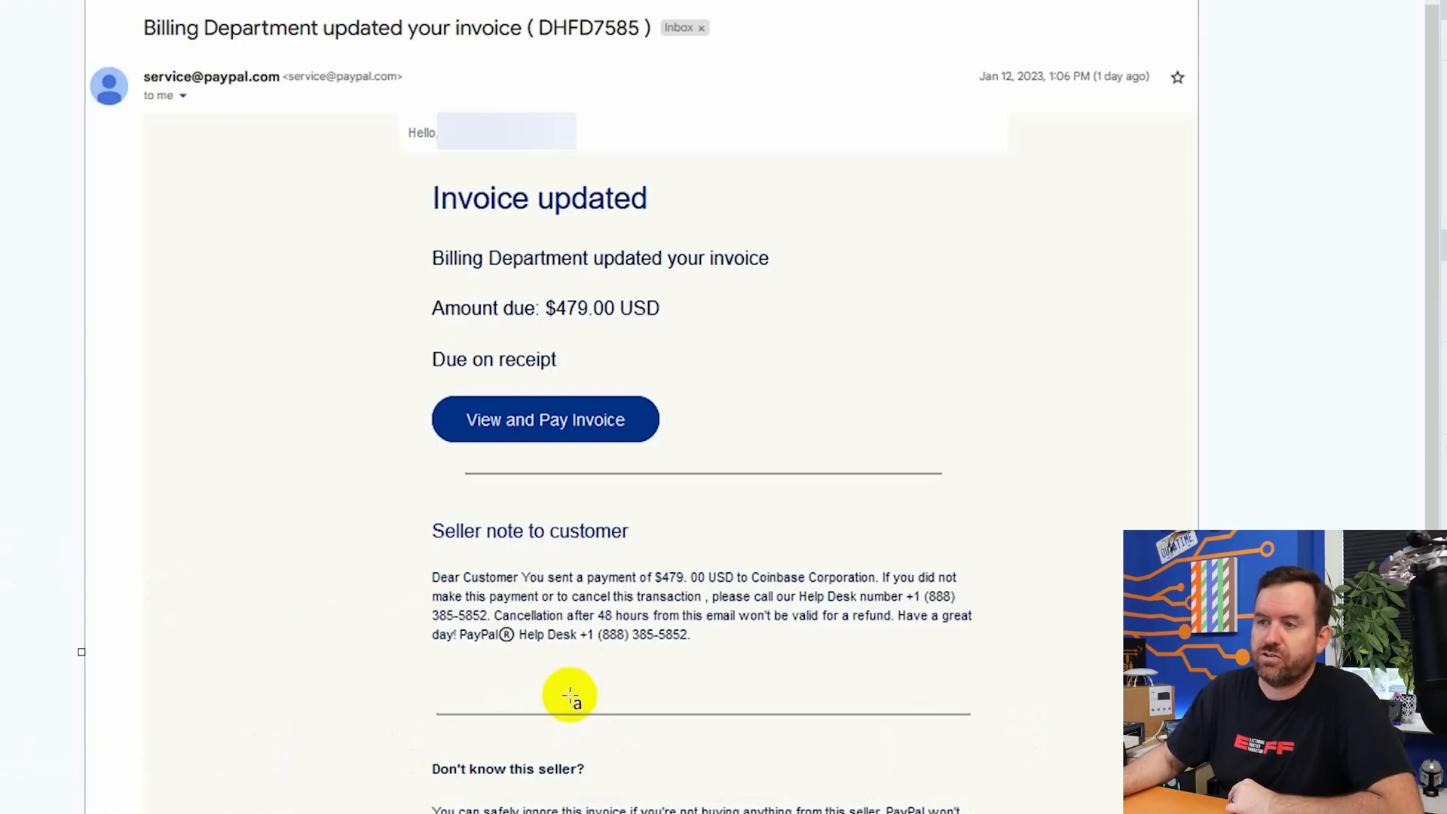
# Scroll the invoice capture down to the seller note with the help desk number
pyautogui.scroll(-3)
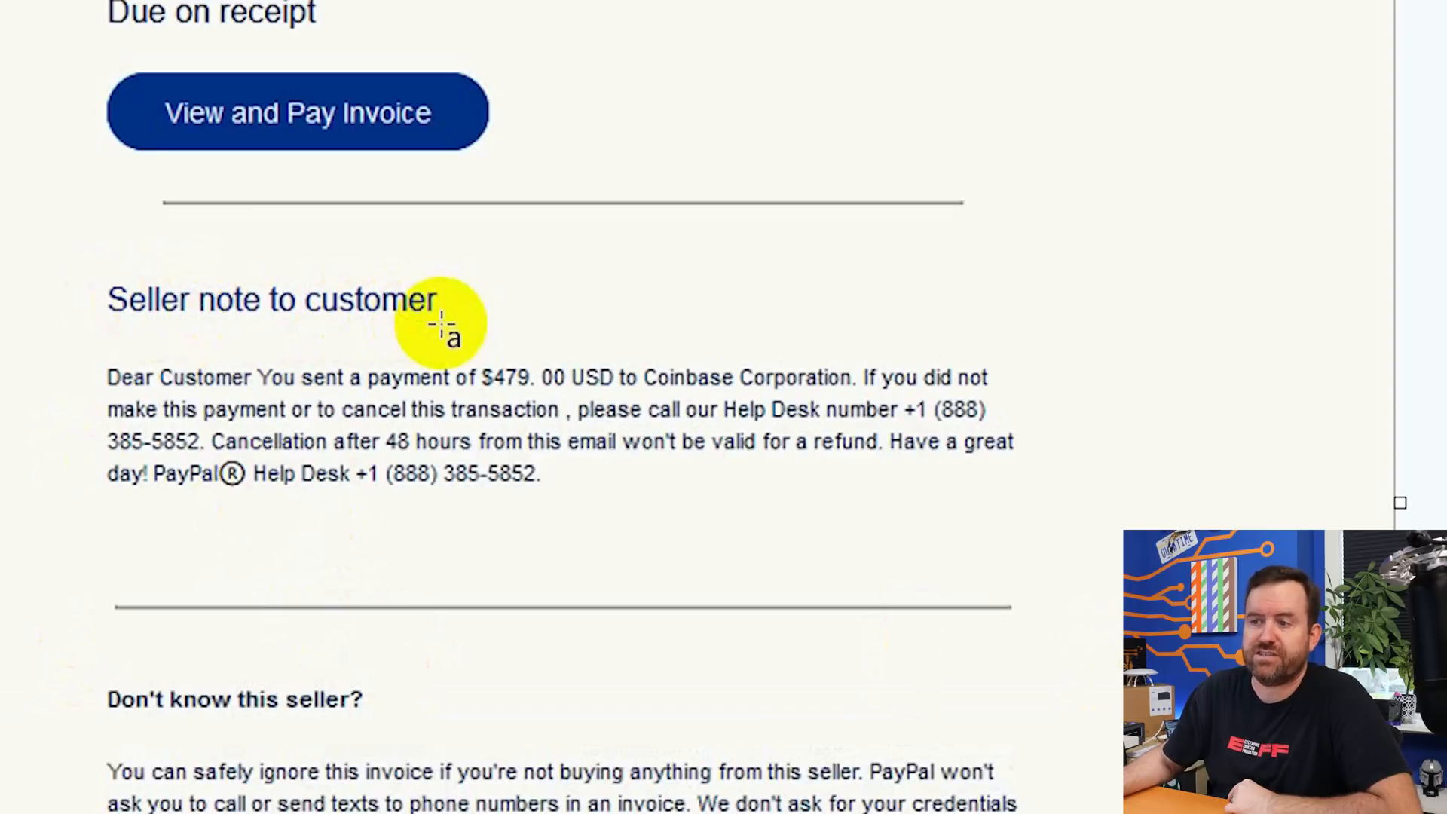
pyautogui.moveTo(258, 392)
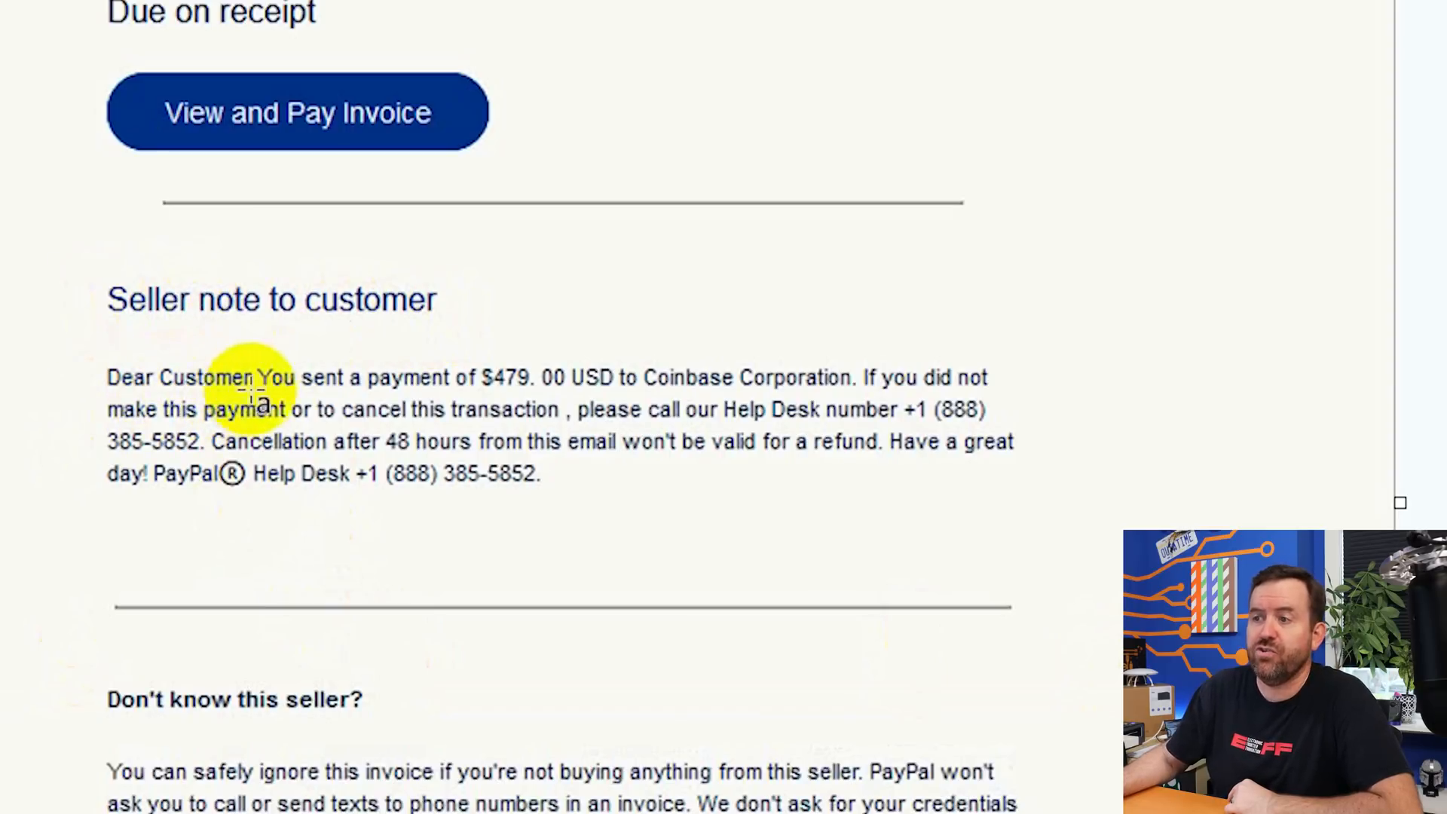
pyautogui.moveTo(591, 409)
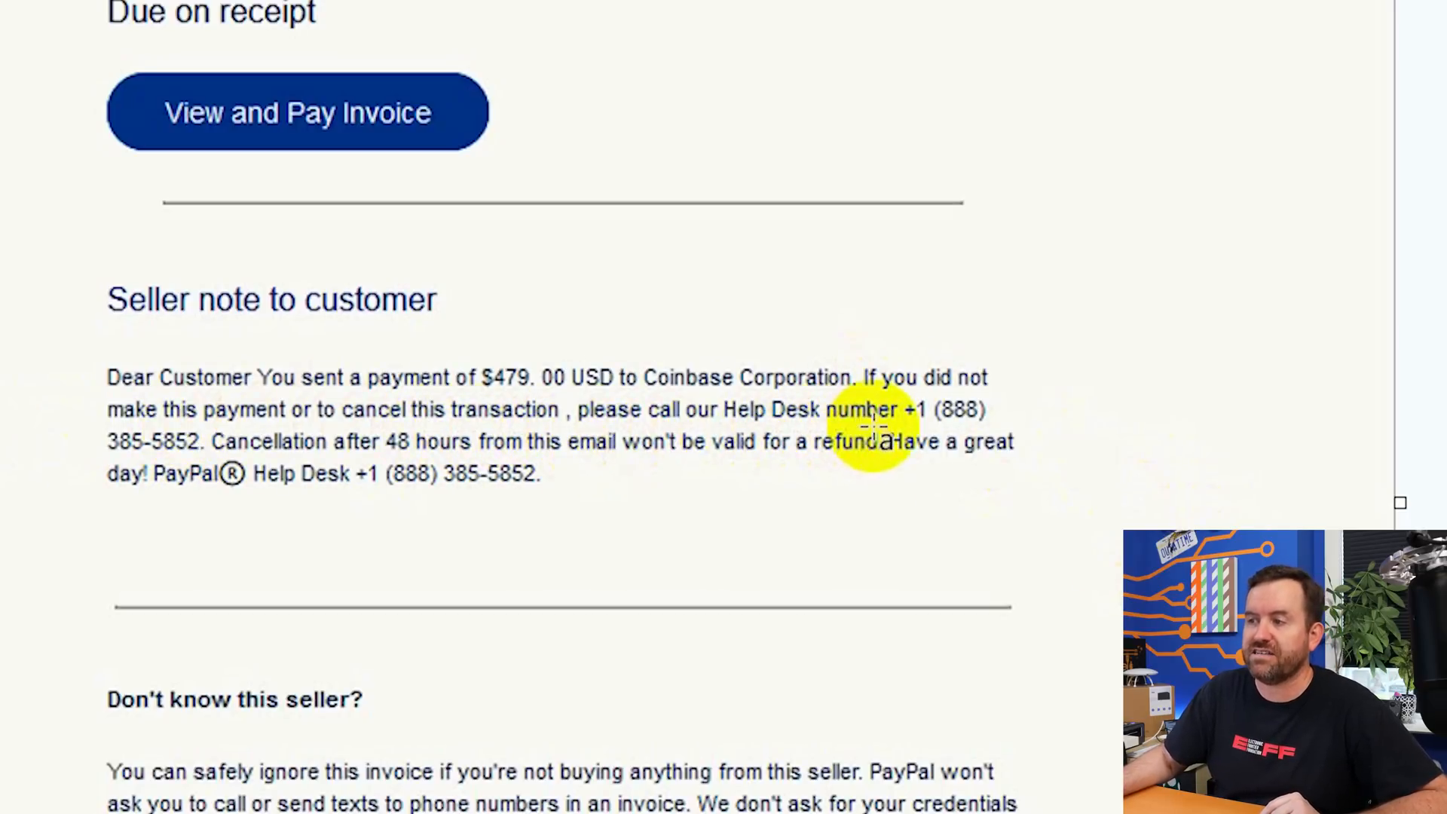
pyautogui.moveTo(900, 535)
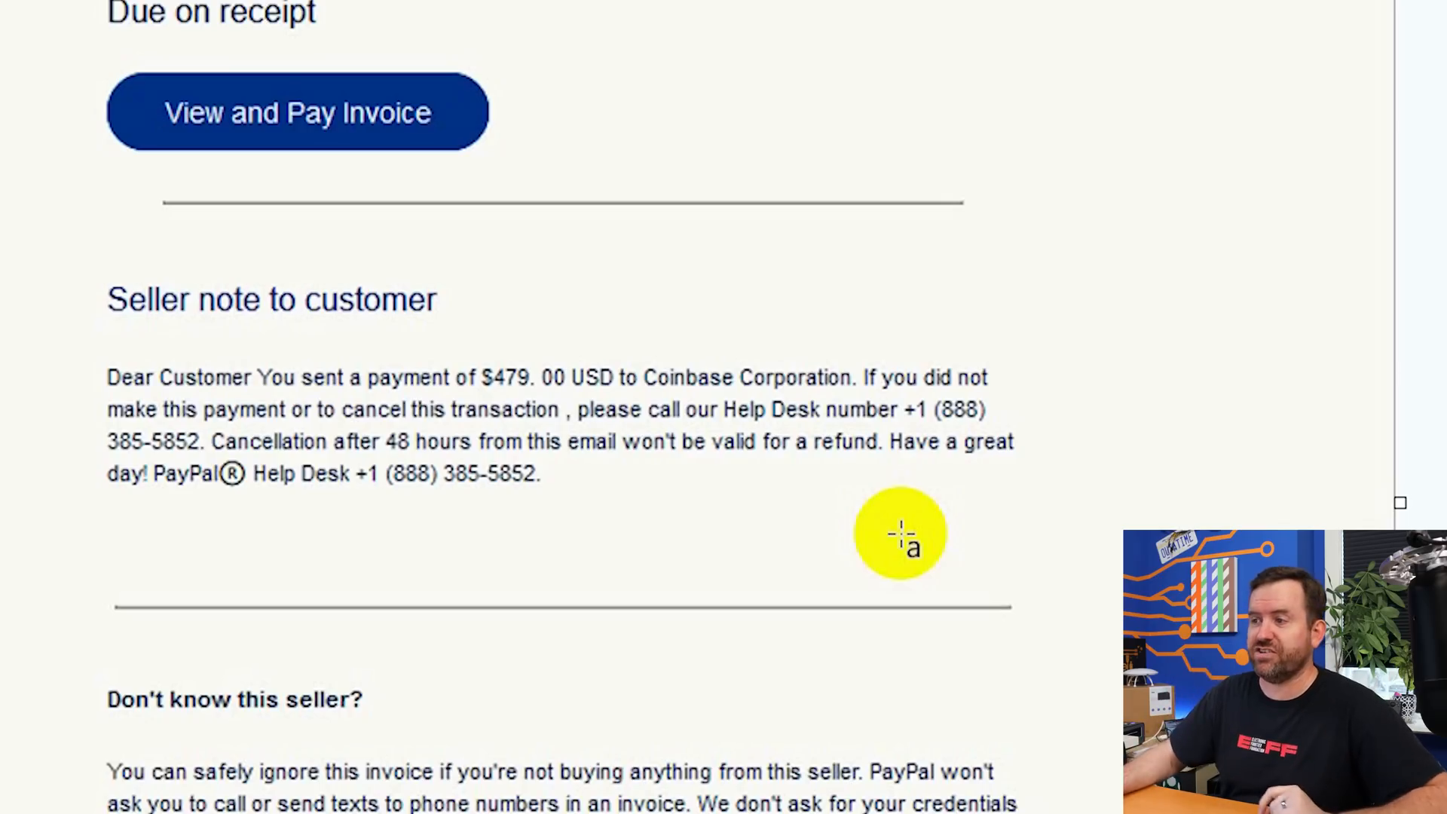
pyautogui.moveTo(946, 448)
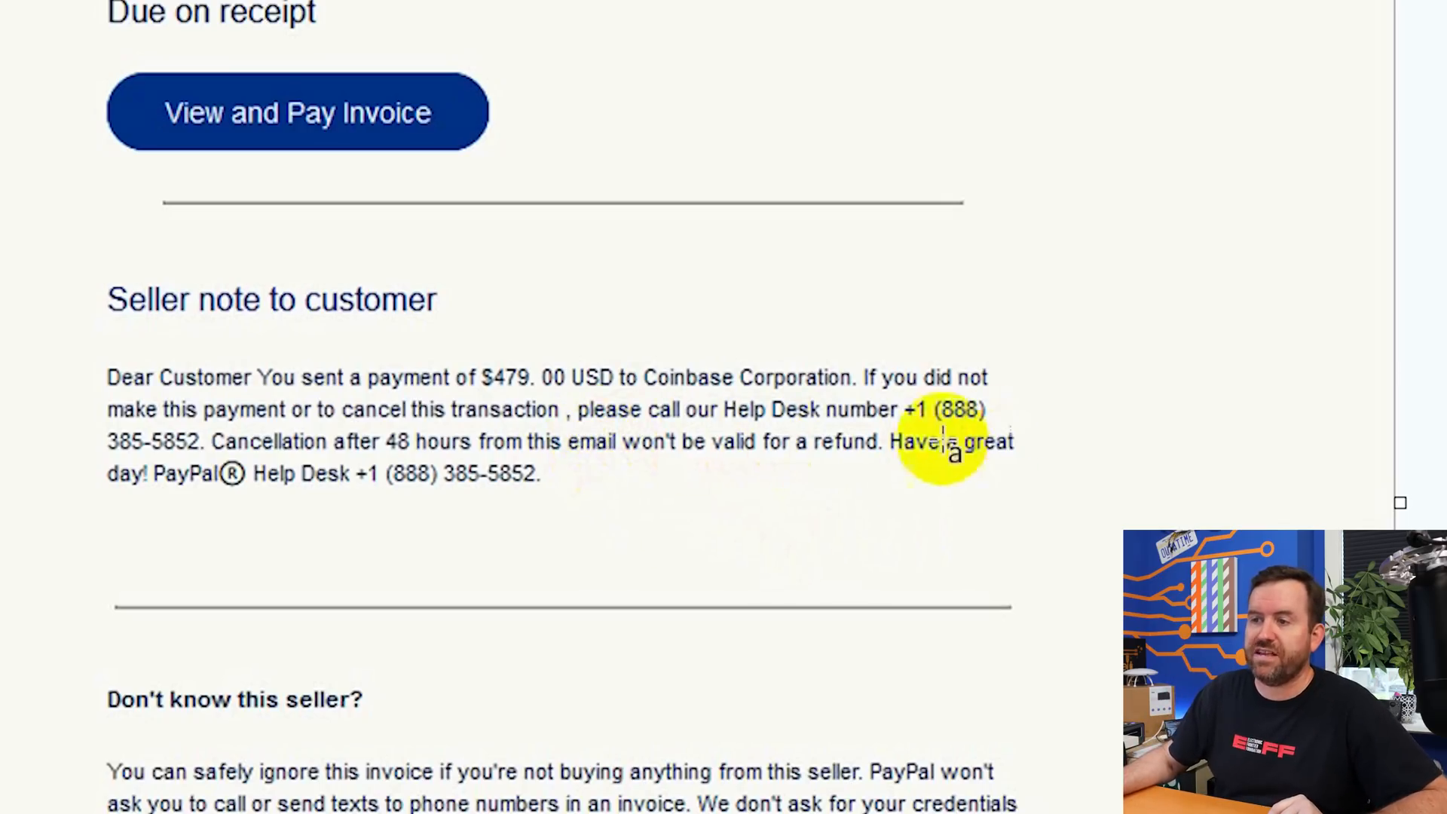
pyautogui.moveTo(637, 466)
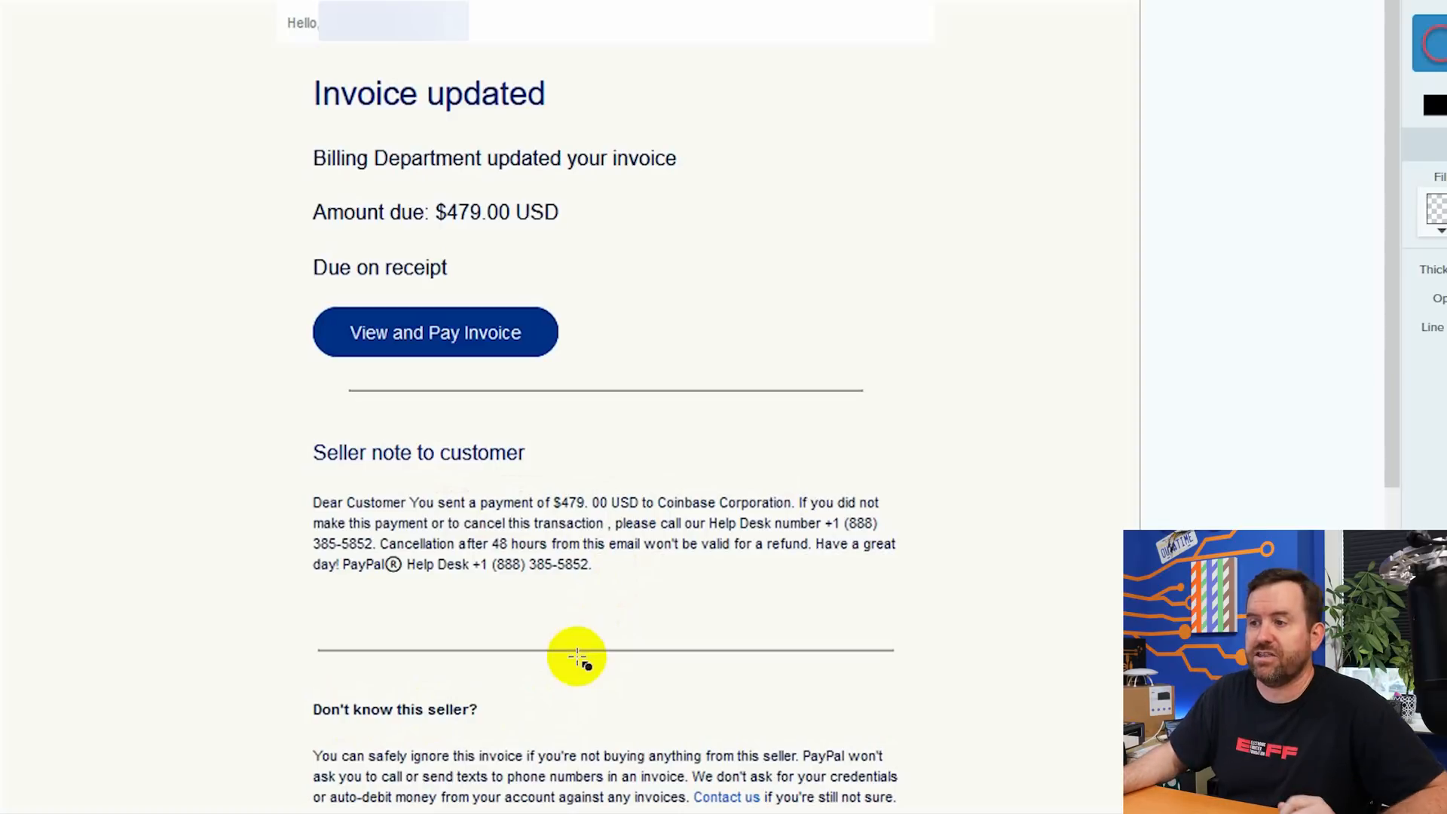
# Draw a red ellipse around the $479 payment-to-Coinbase sentence in the seller note
pyautogui.moveTo(577, 655); pyautogui.dragTo(637, 642)
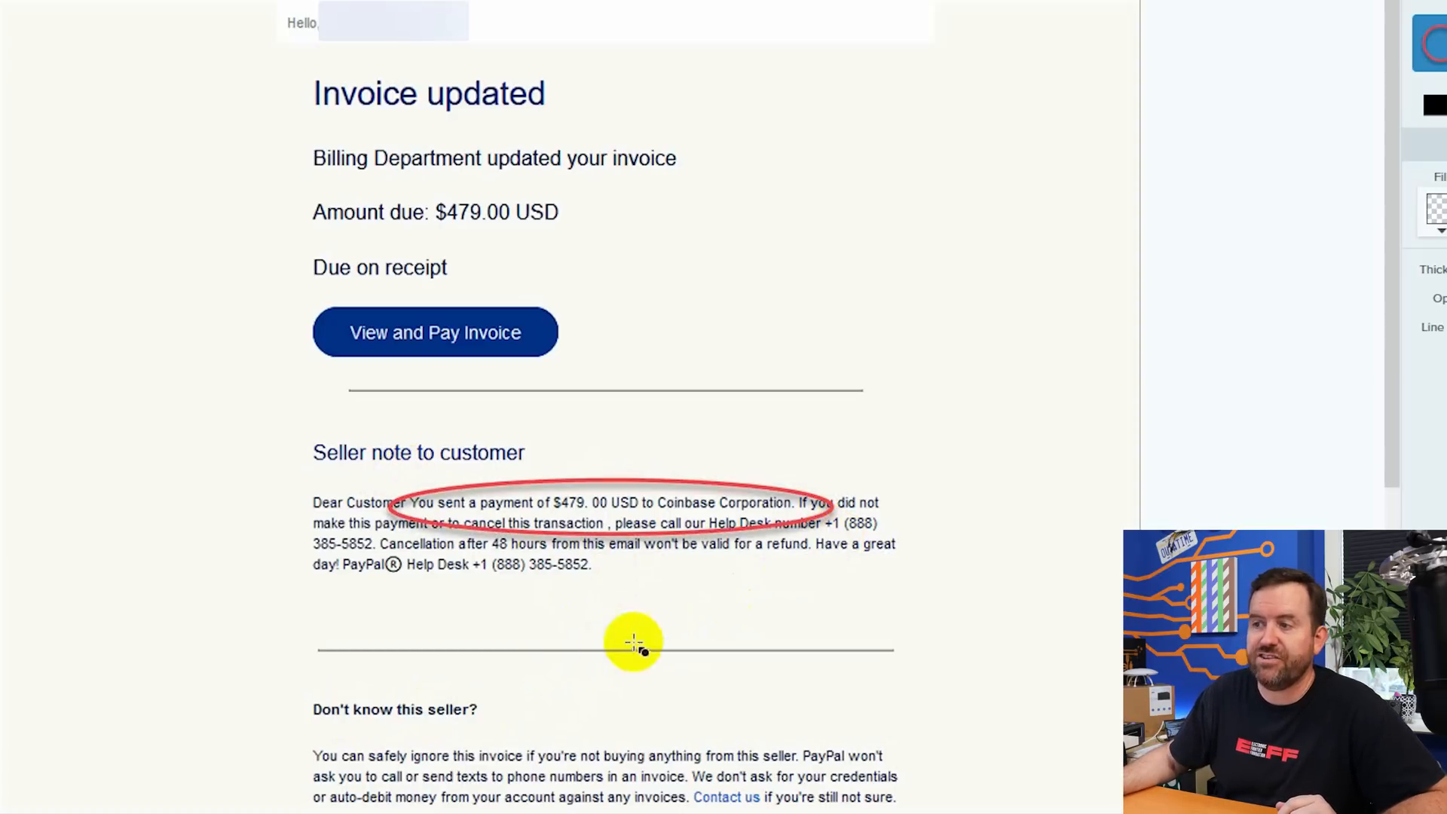
pyautogui.moveTo(604, 650)
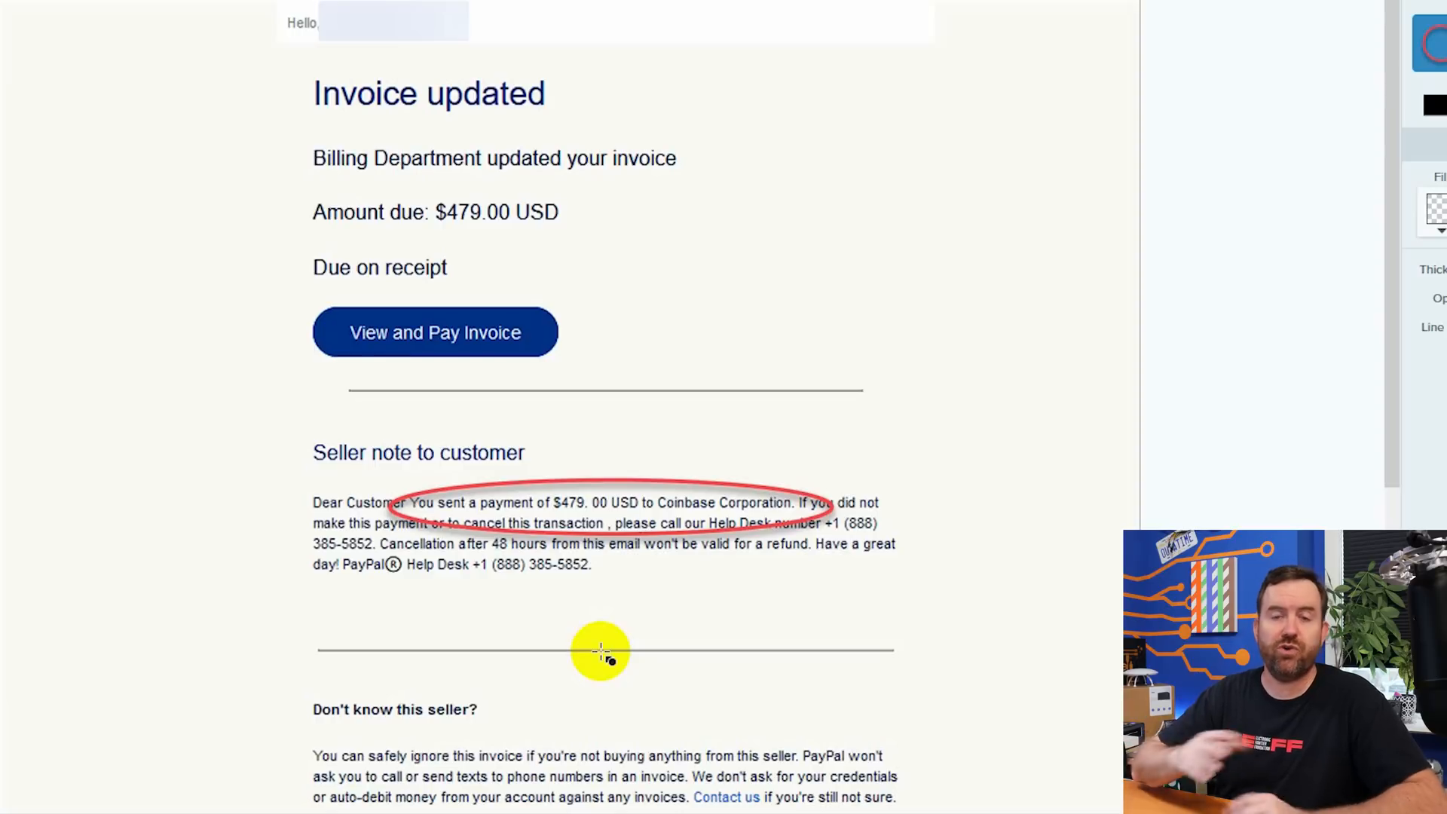
pyautogui.moveTo(507, 423)
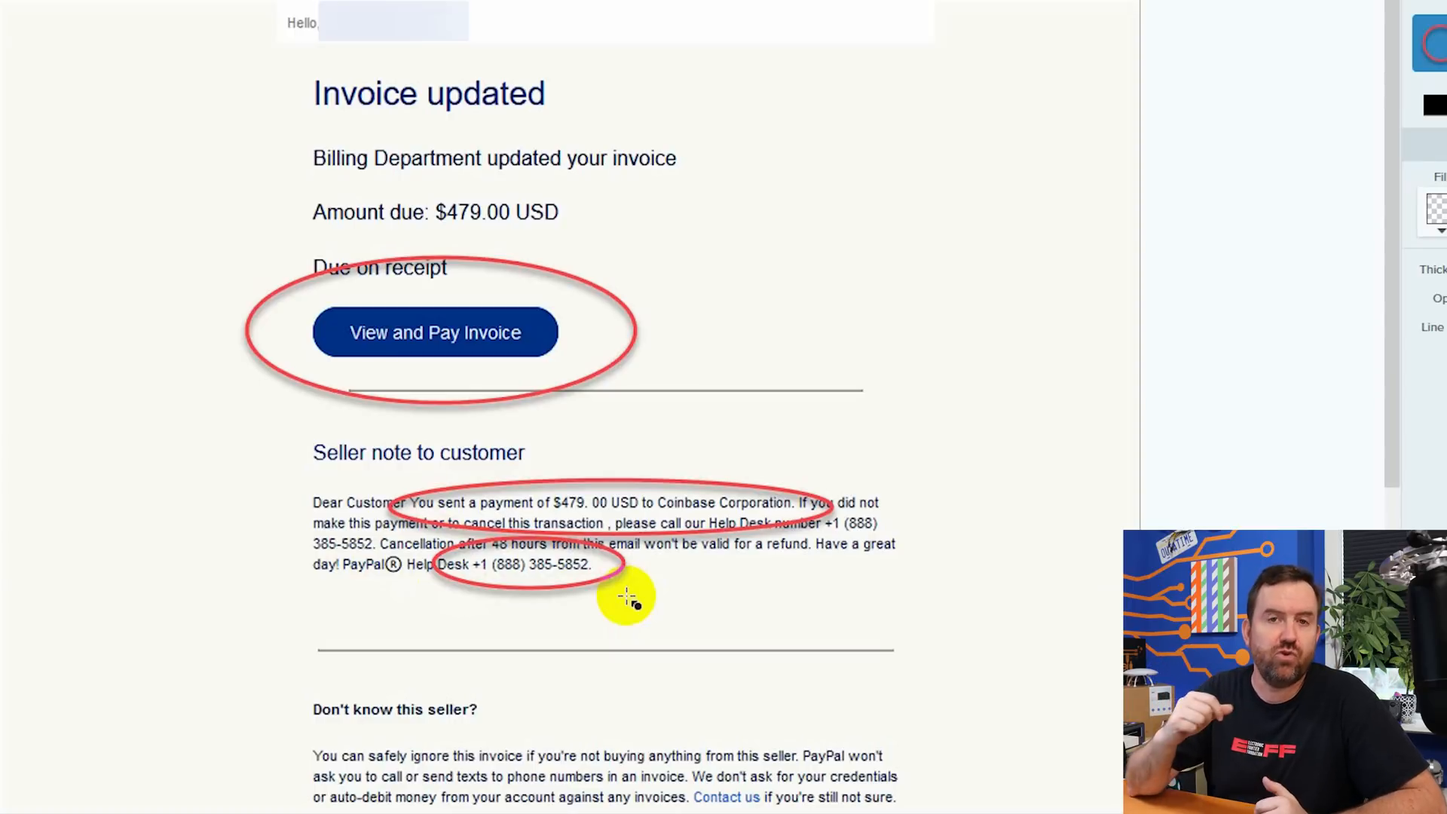
pyautogui.scroll(-3)
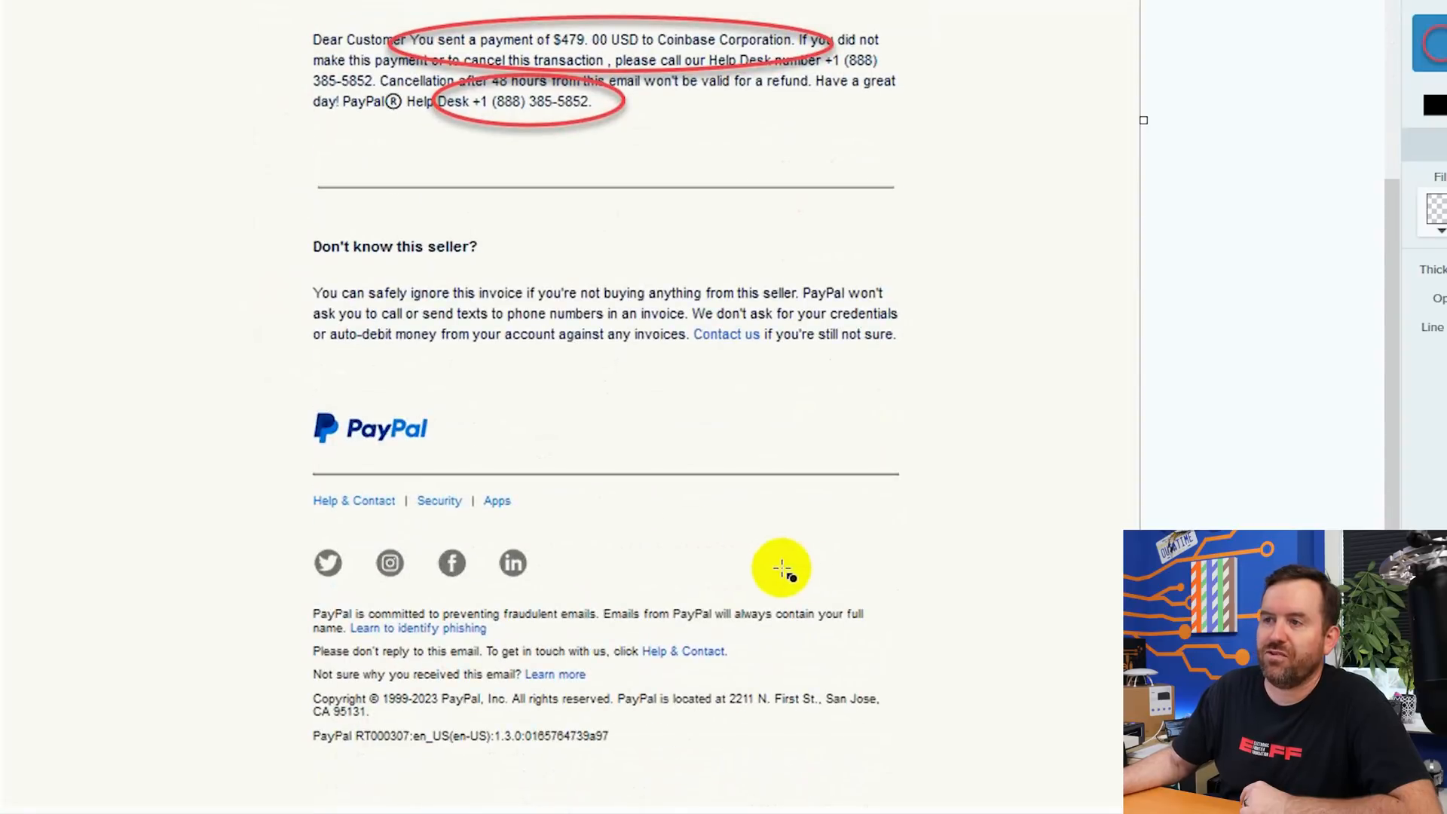
pyautogui.moveTo(222, 612)
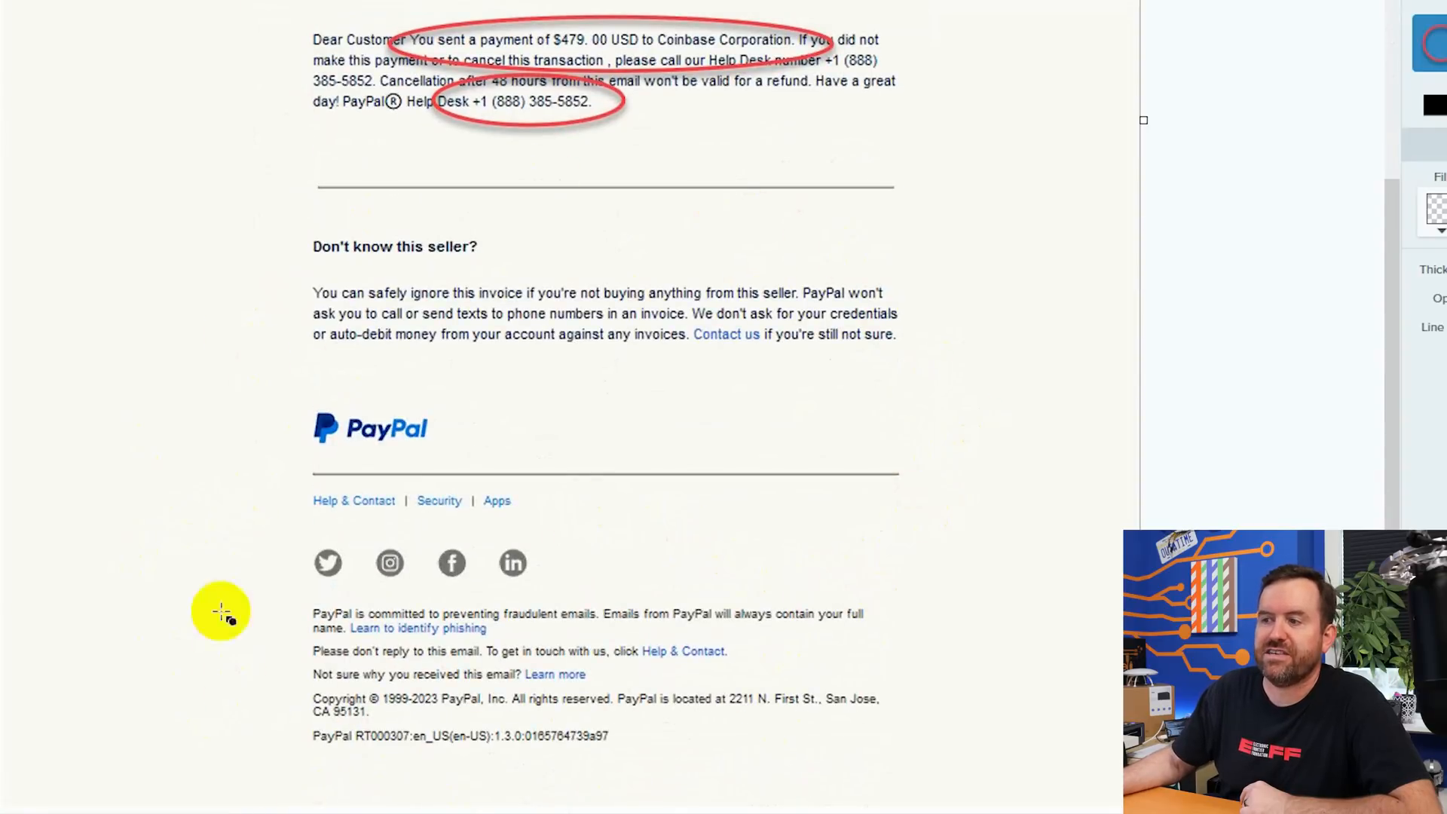
pyautogui.moveTo(707, 760)
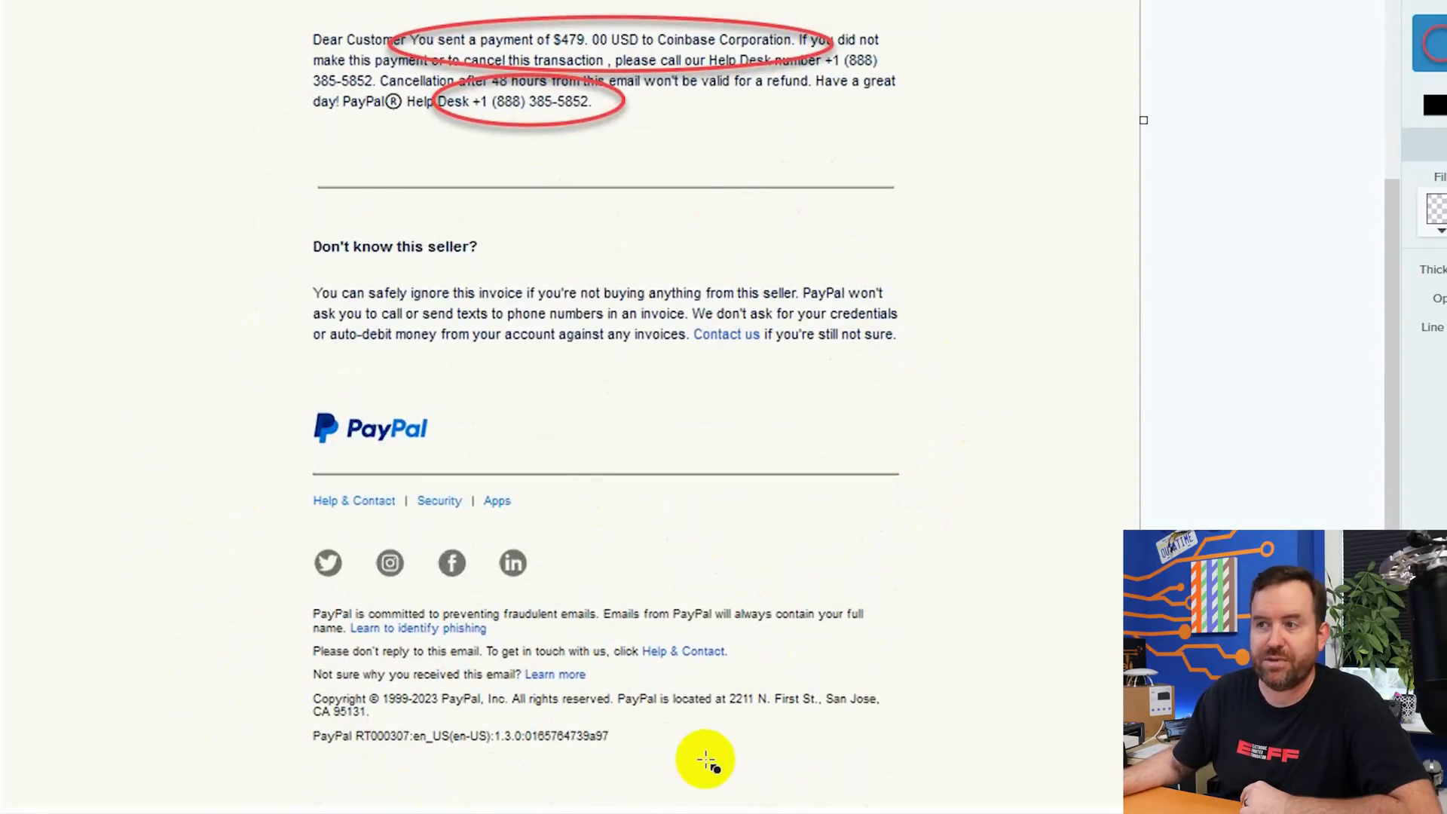